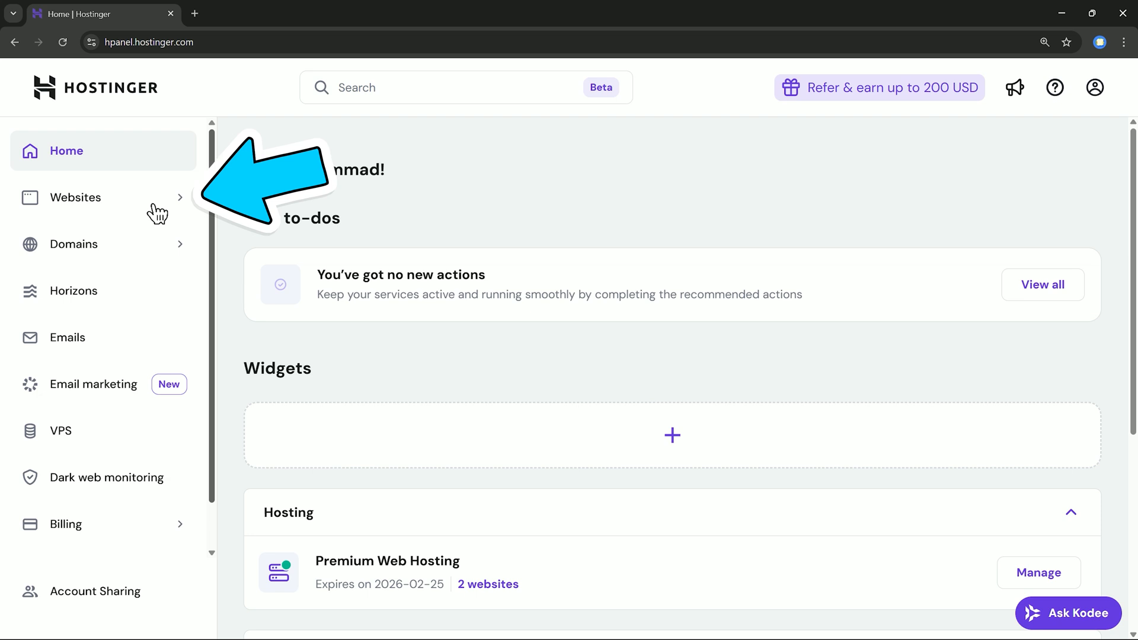
Step: Open the dashboard for deepskyblue-emu-804614.hostingersite.com from the Websites list
{"action": "left_click", "coordinate": [75, 198]}
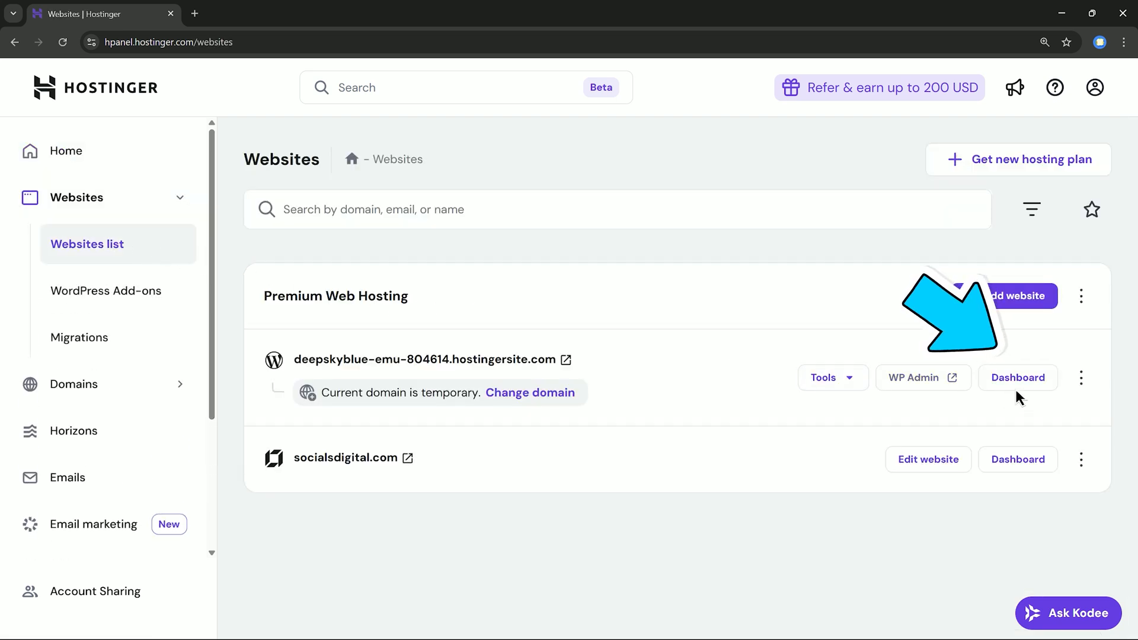
{"action": "left_click", "coordinate": [1018, 377]}
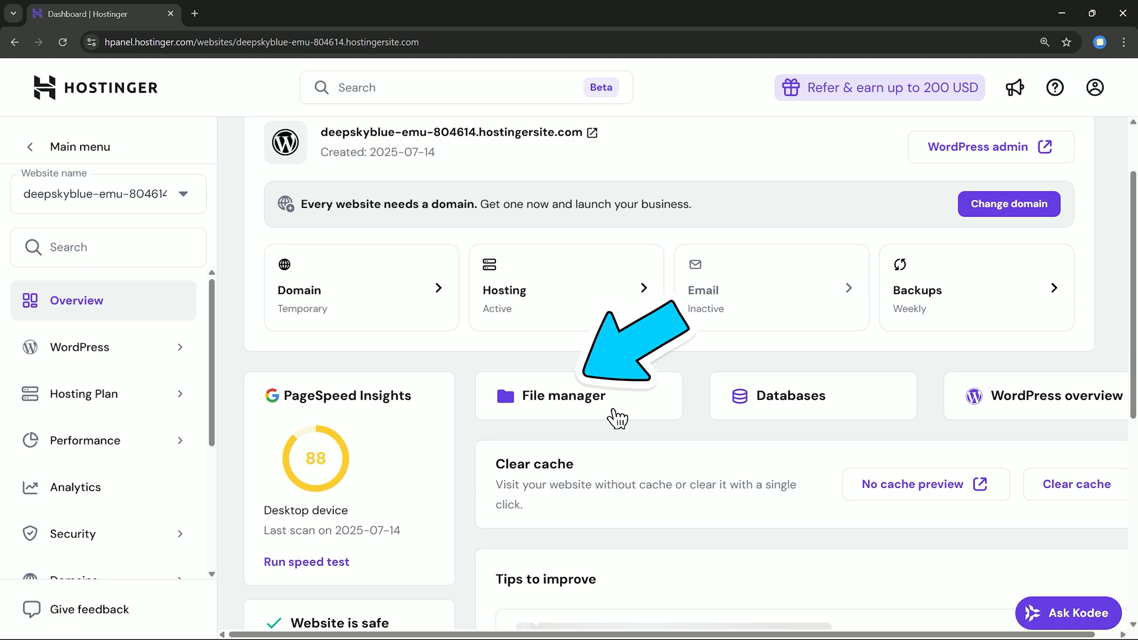
Step: Delete all five old files in public_html permanently, keeping 'Skip trash bin' checked
{"action": "left_click", "coordinate": [562, 396]}
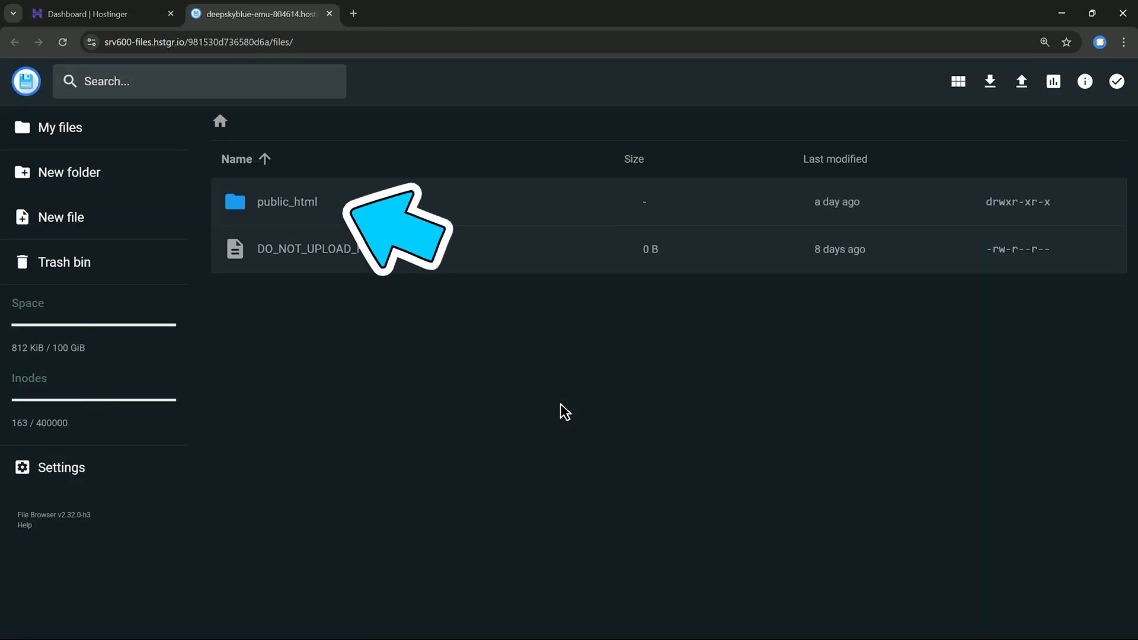
{"action": "double_click", "coordinate": [287, 202]}
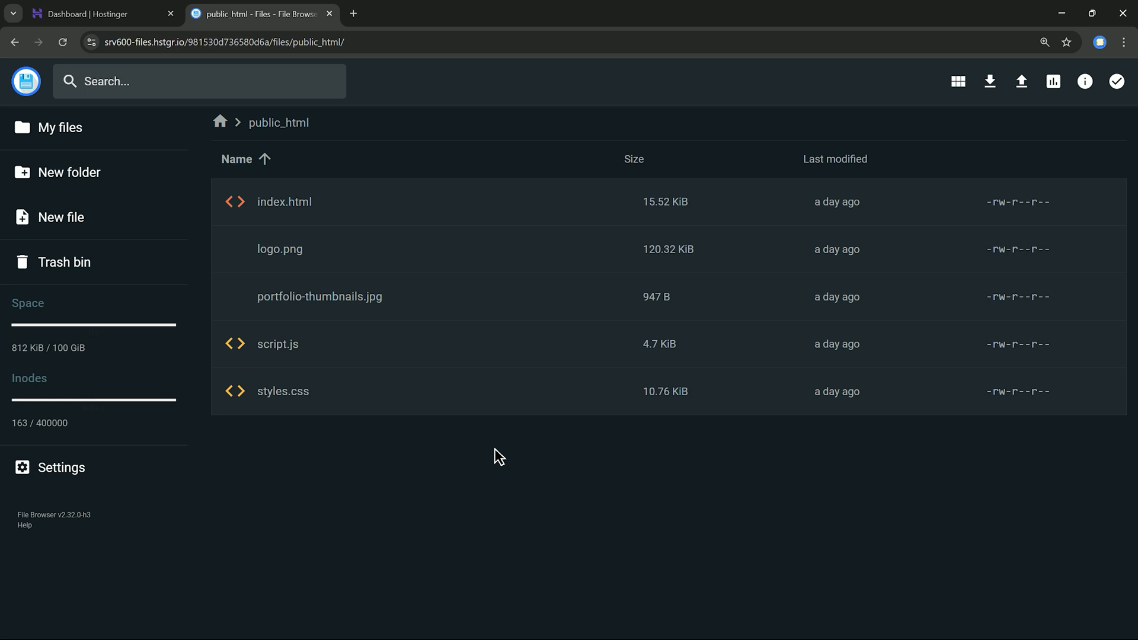
{"action": "mouse_move", "coordinate": [525, 253]}
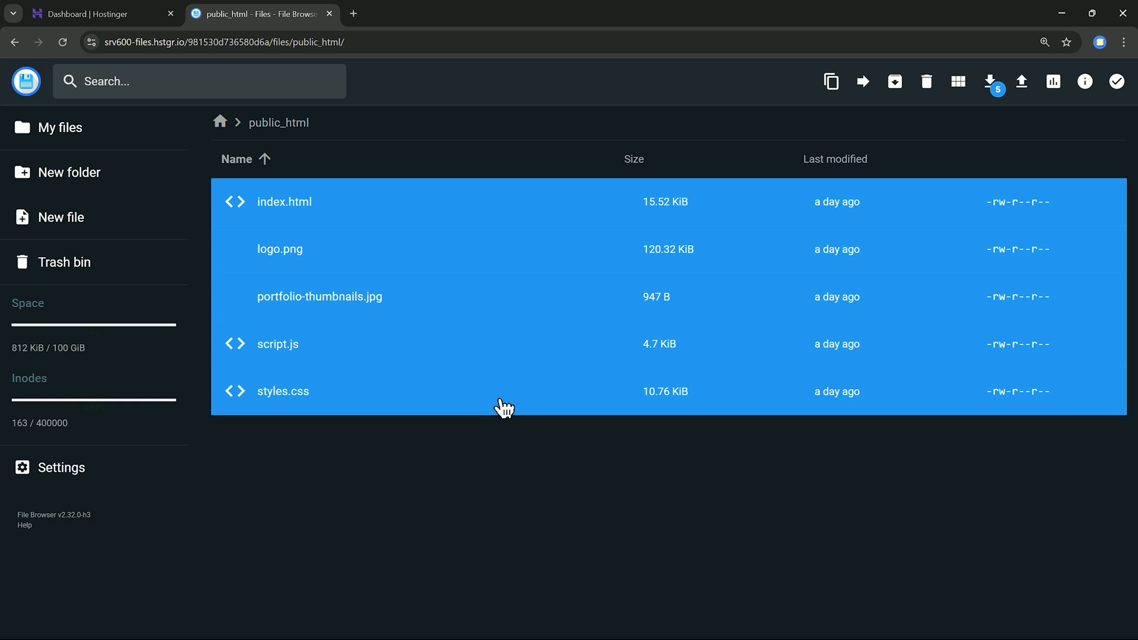
{"action": "left_click", "coordinate": [926, 82]}
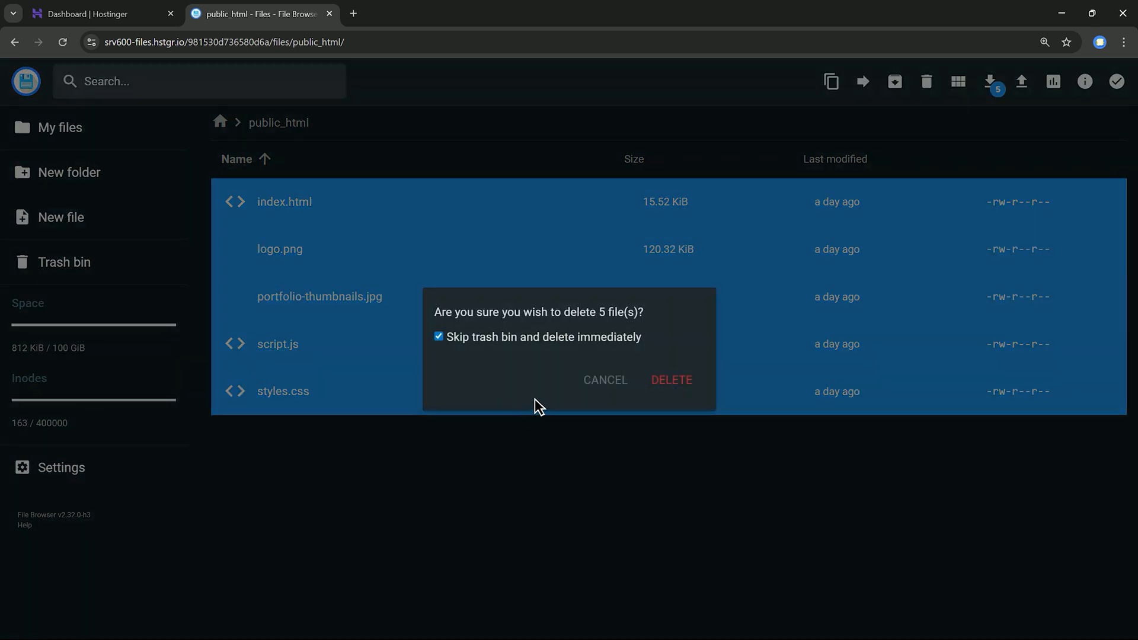
{"action": "left_click", "coordinate": [671, 379]}
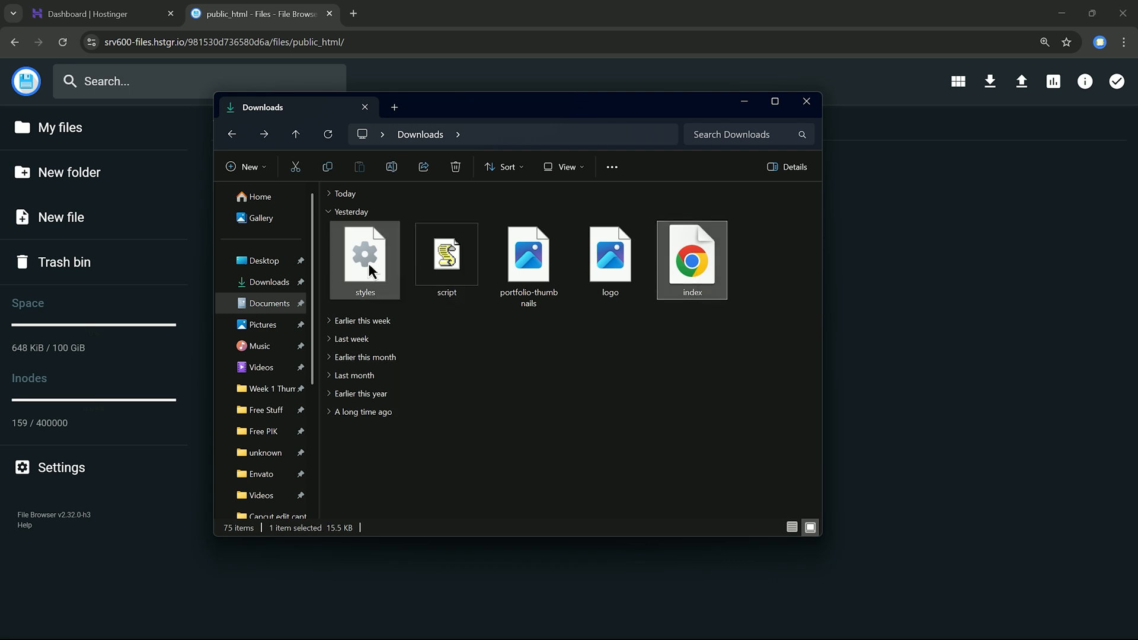
Step: Drag index, styles, script, logo and thumbnail from Downloads into public_html, then return to the dashboard
{"action": "left_click_drag", "start_coordinate": [691, 260], "coordinate": [910, 301]}
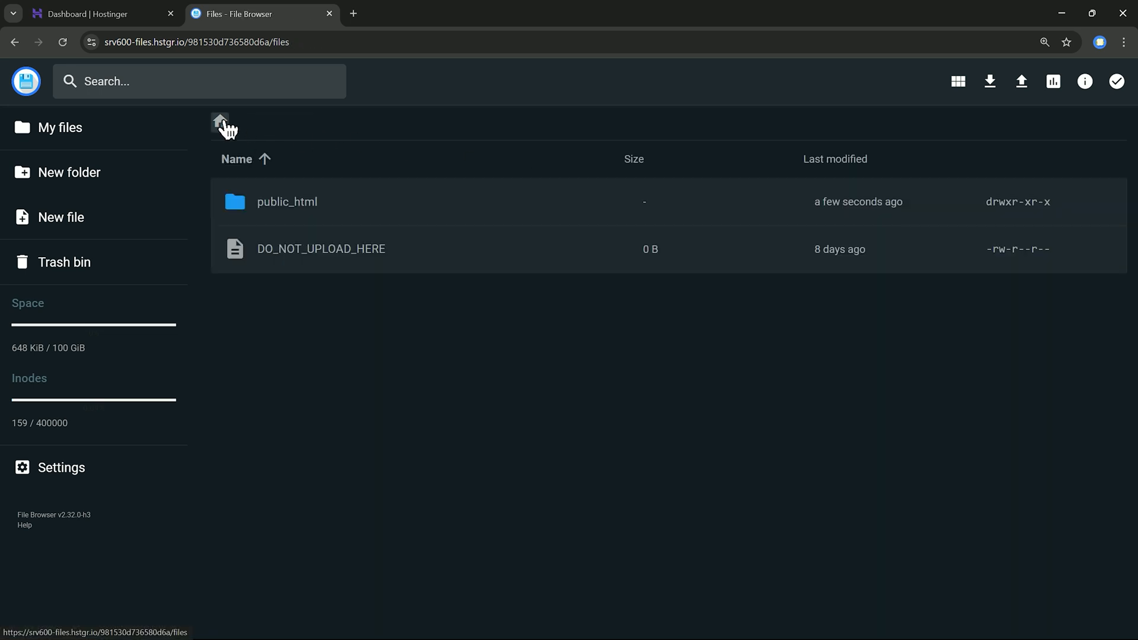
{"action": "left_click", "coordinate": [95, 15]}
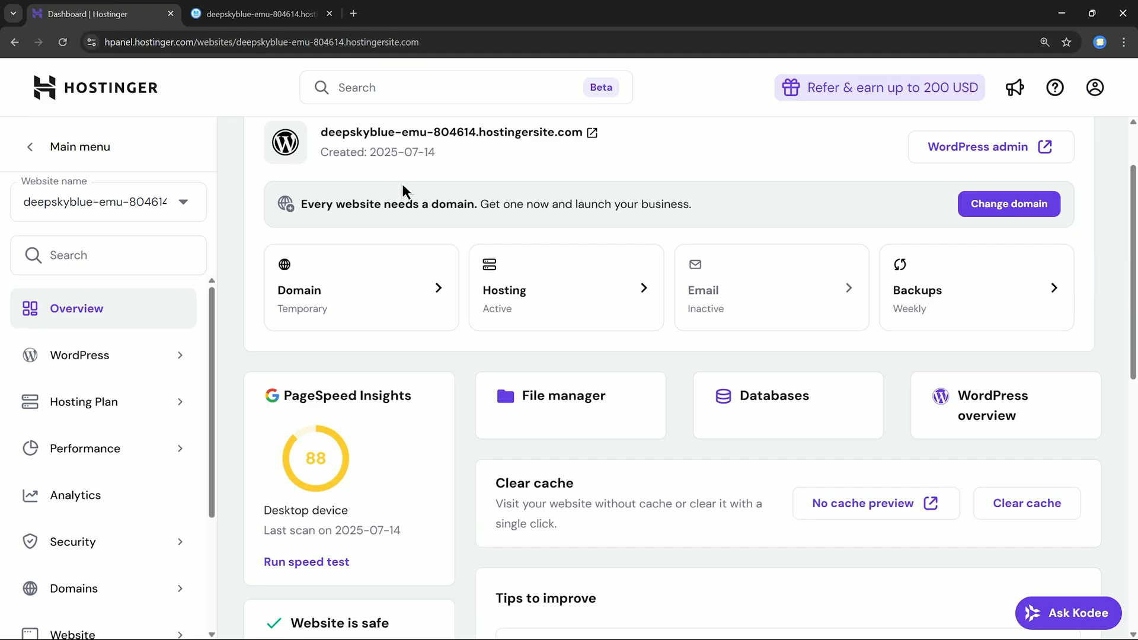